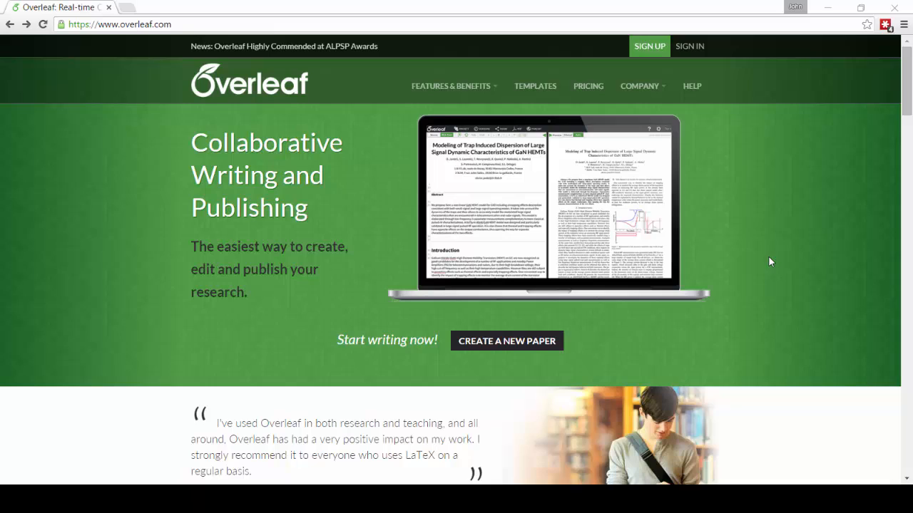
pyautogui.moveTo(776, 270)
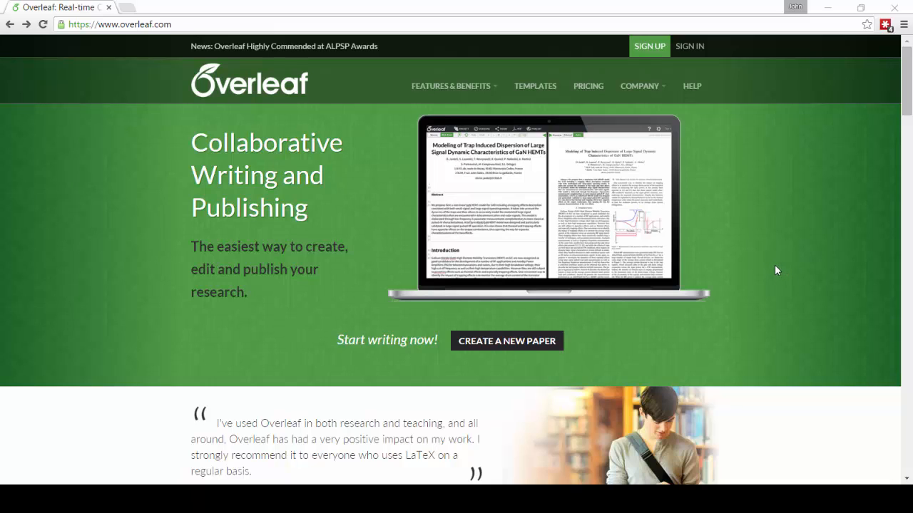
pyautogui.moveTo(525, 69)
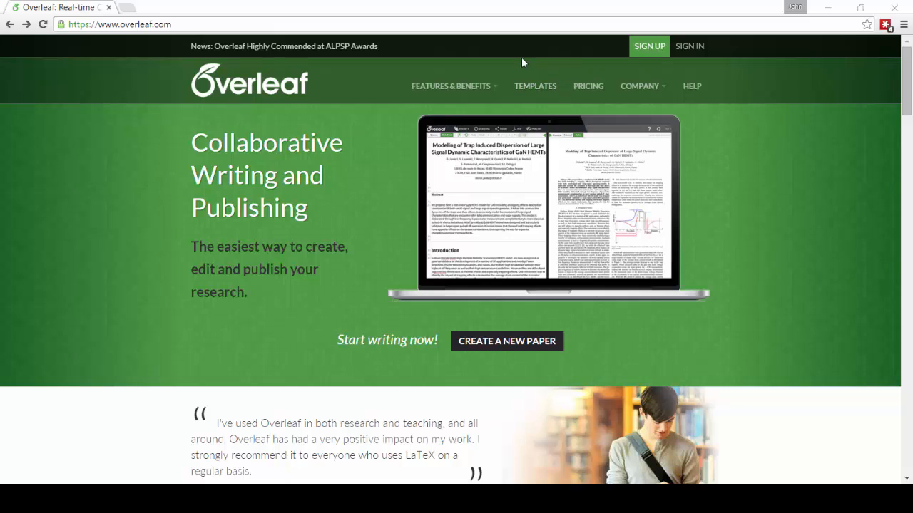
pyautogui.moveTo(632, 103)
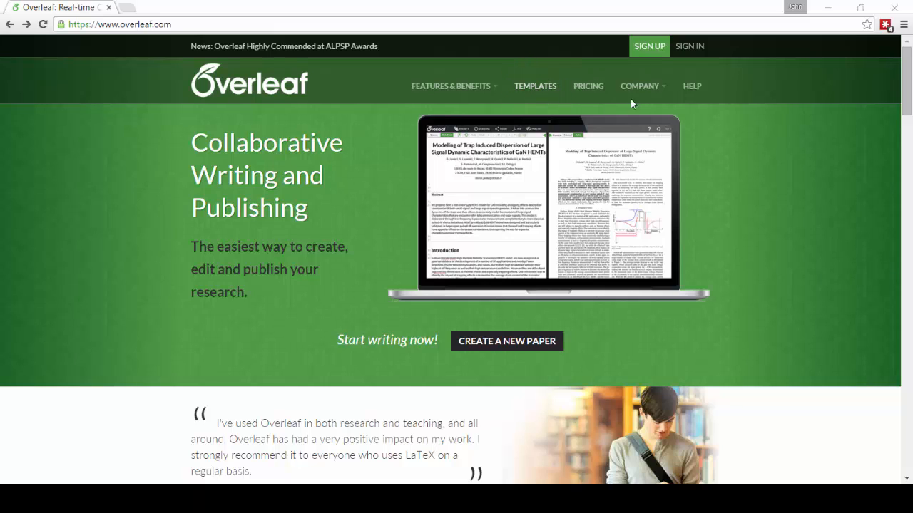
pyautogui.moveTo(651, 67)
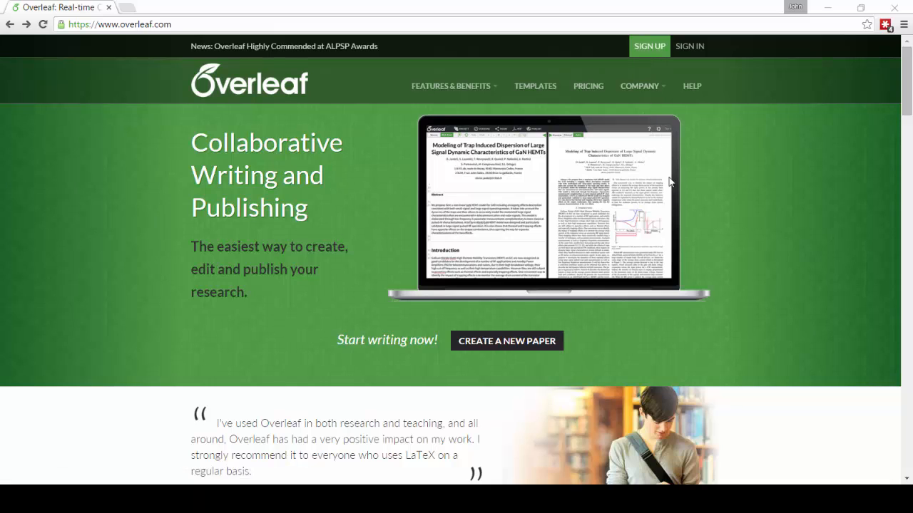
pyautogui.moveTo(527, 348)
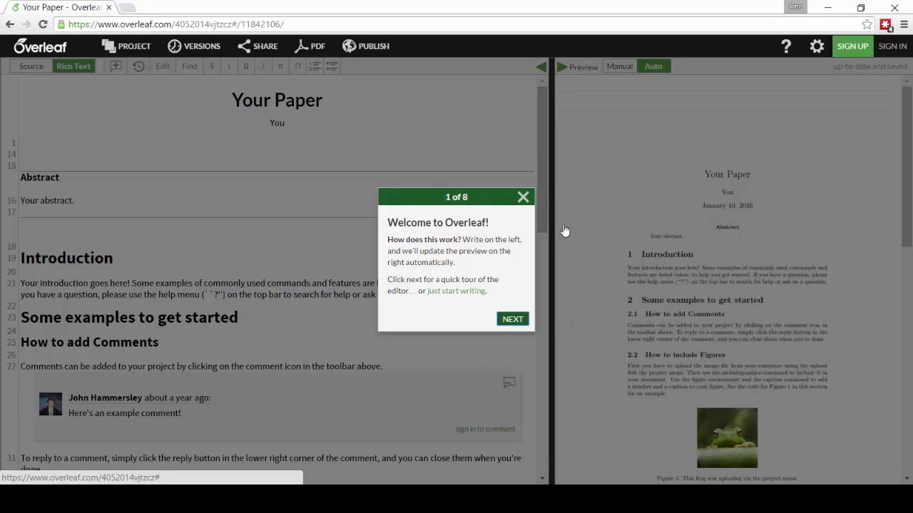
pyautogui.moveTo(545, 303)
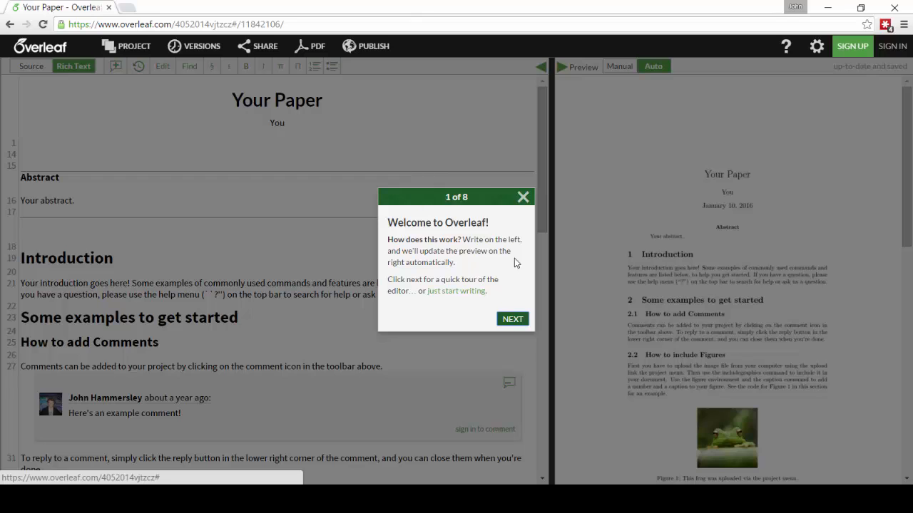
# - Dismiss the 'Welcome to Overleaf' tour popup on the new sample paper
pyautogui.click(523, 197)
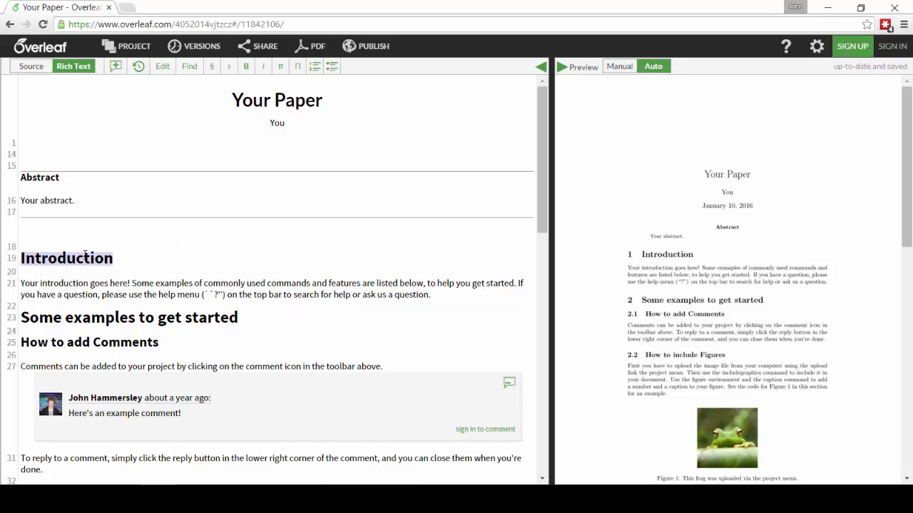
# - Retitle the Introduction heading as 'Background' and let the preview refresh
pyautogui.write('Background')
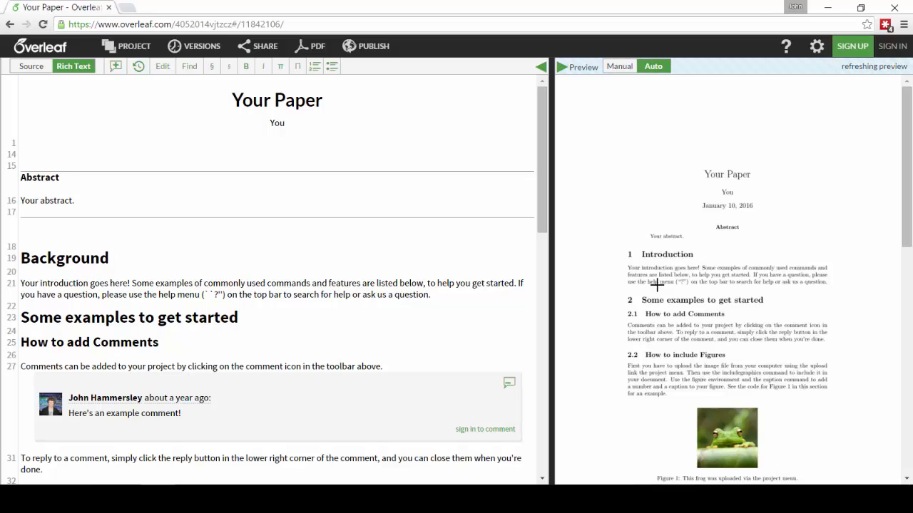
pyautogui.moveTo(699, 186)
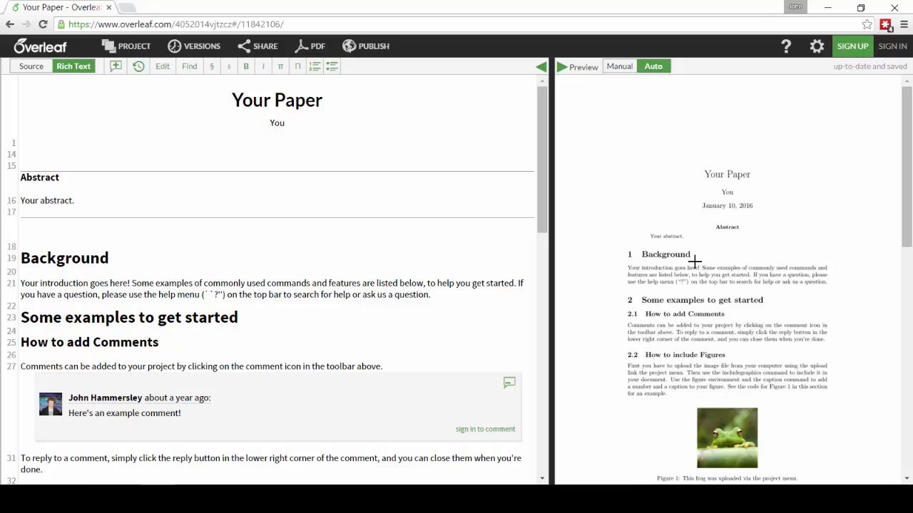
pyautogui.moveTo(83, 116)
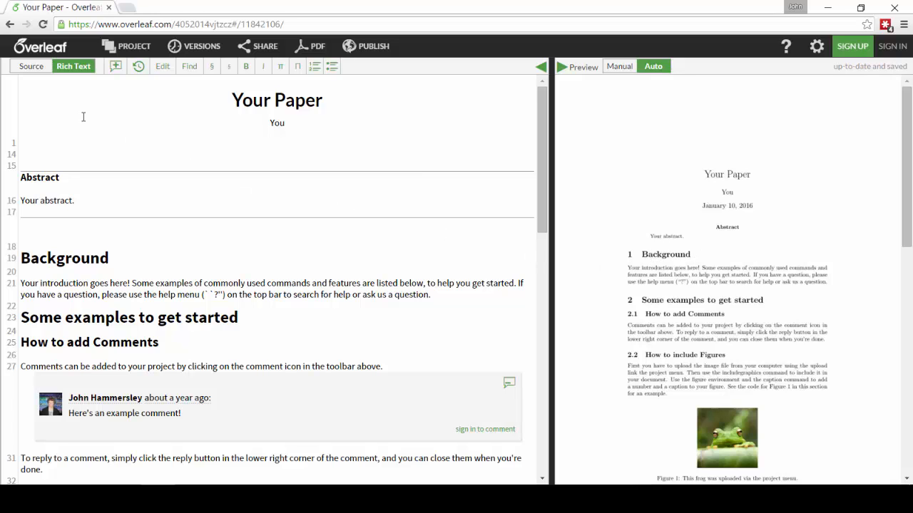
pyautogui.click(31, 66)
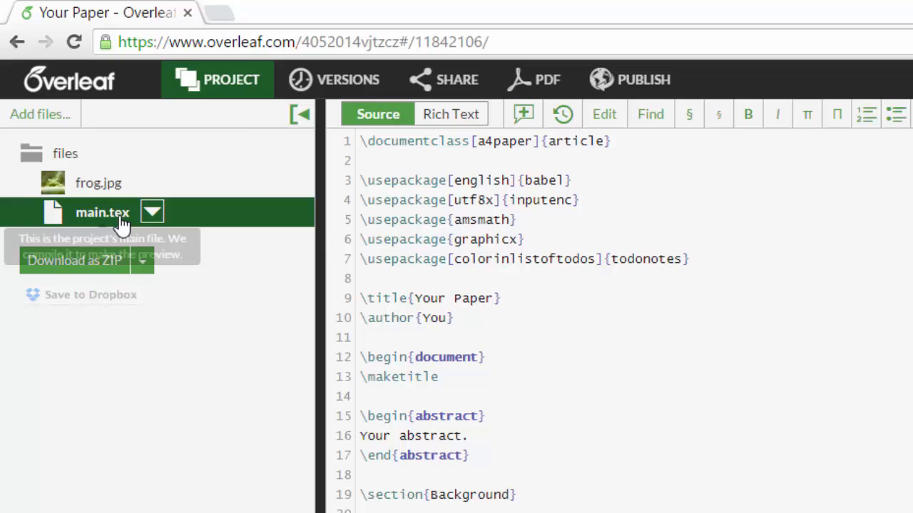
# - Display main.tex's LaTeX source beside the project file list
pyautogui.click(40, 114)
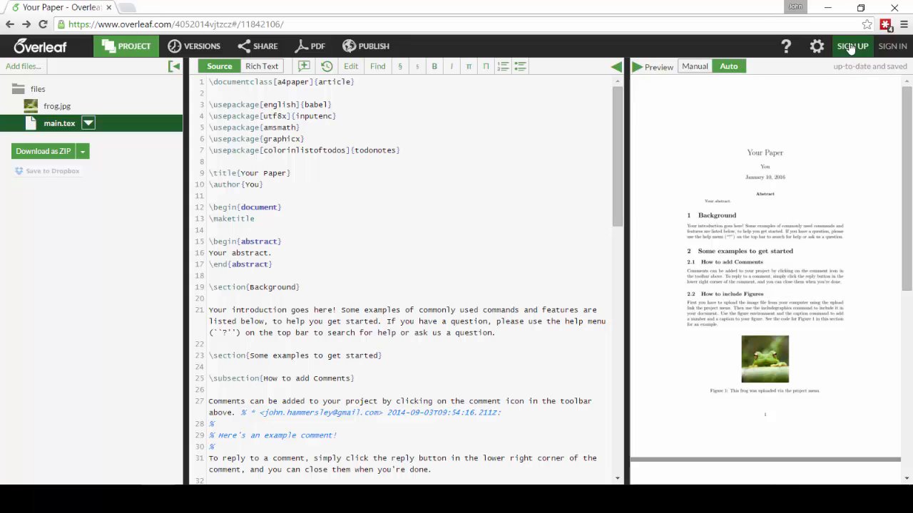
pyautogui.moveTo(892, 46)
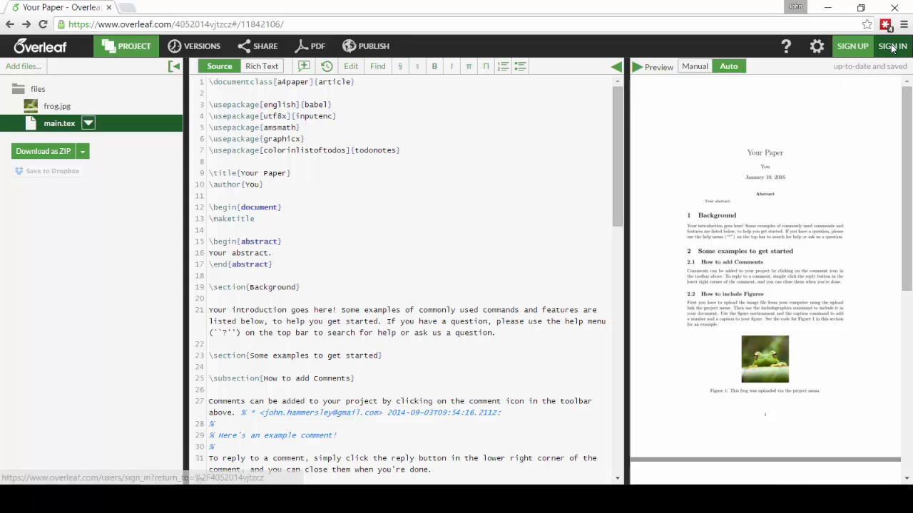
# - Sign in to an Overleaf account and reopen the sample paper project
pyautogui.click(892, 46)
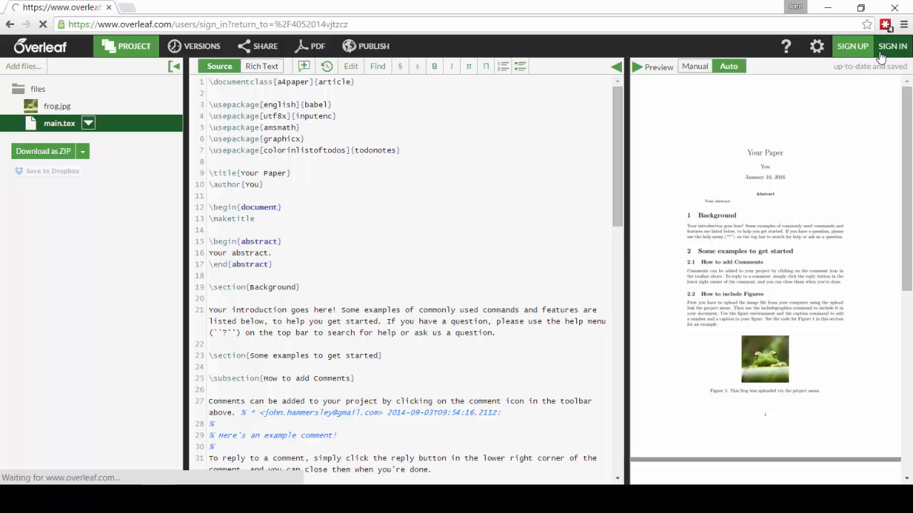
pyautogui.click(890, 46)
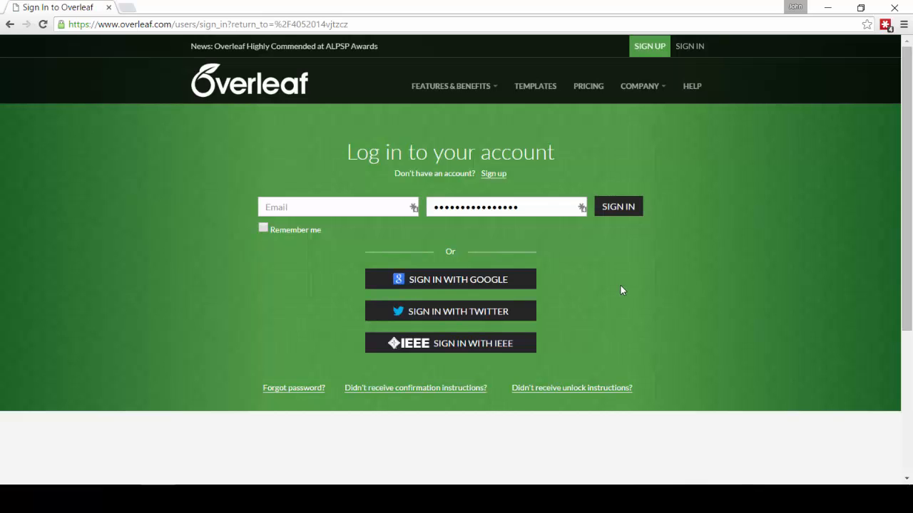
pyautogui.click(618, 206)
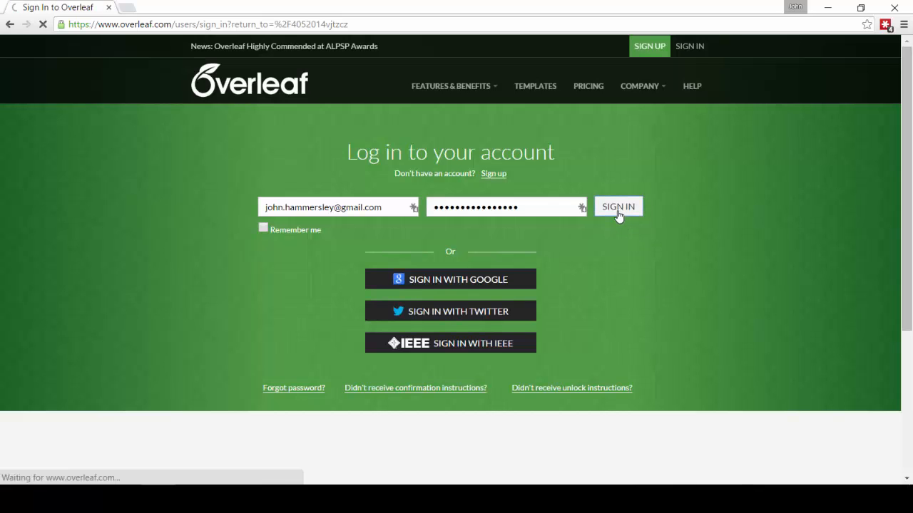
pyautogui.click(618, 206)
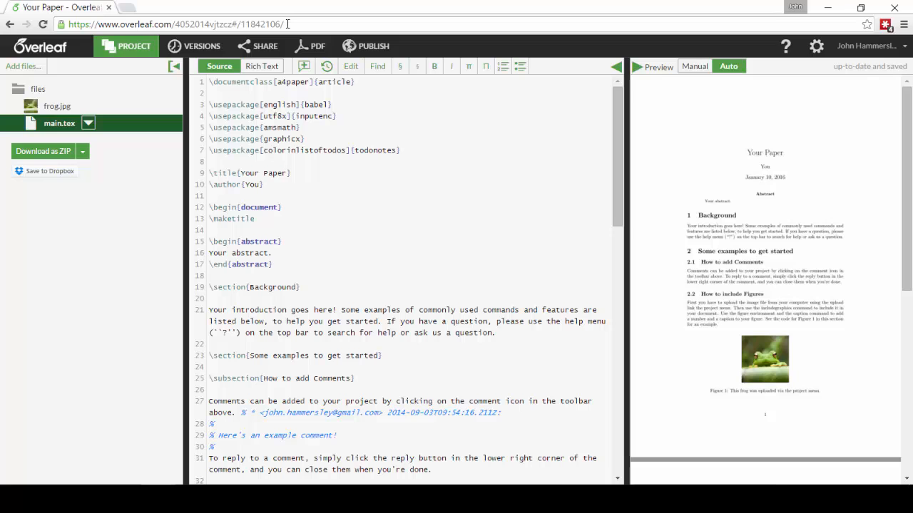
# - Save a version labelled '1st draft' and return to the editor at line 21
pyautogui.click(203, 45)
pyautogui.write('1st dra')
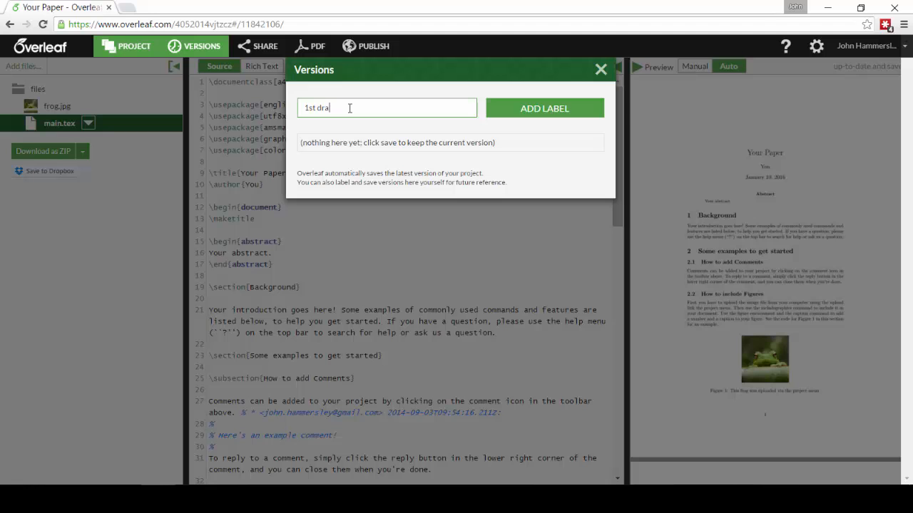
pyautogui.click(544, 108)
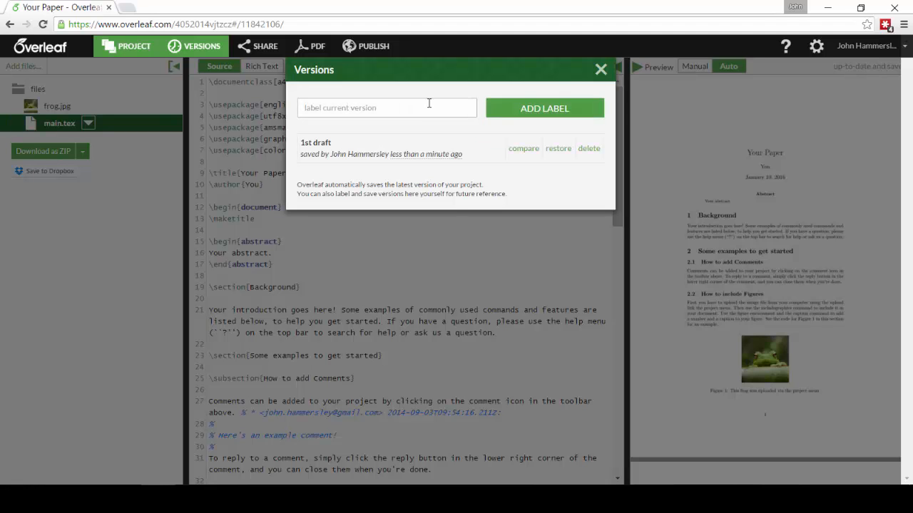
pyautogui.click(600, 69)
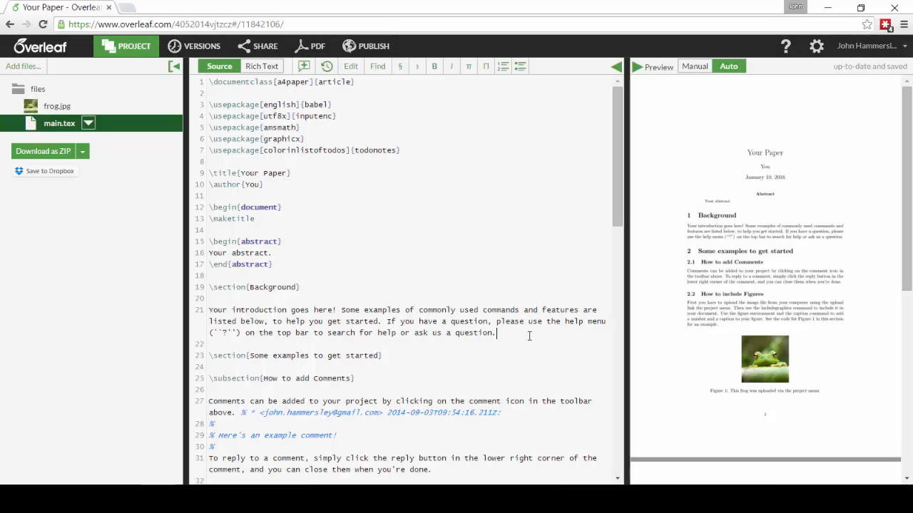
# - Add 'Some text' after line 21, then in Rich Text comment 'How do we do thi'
pyautogui.write('Some text.')
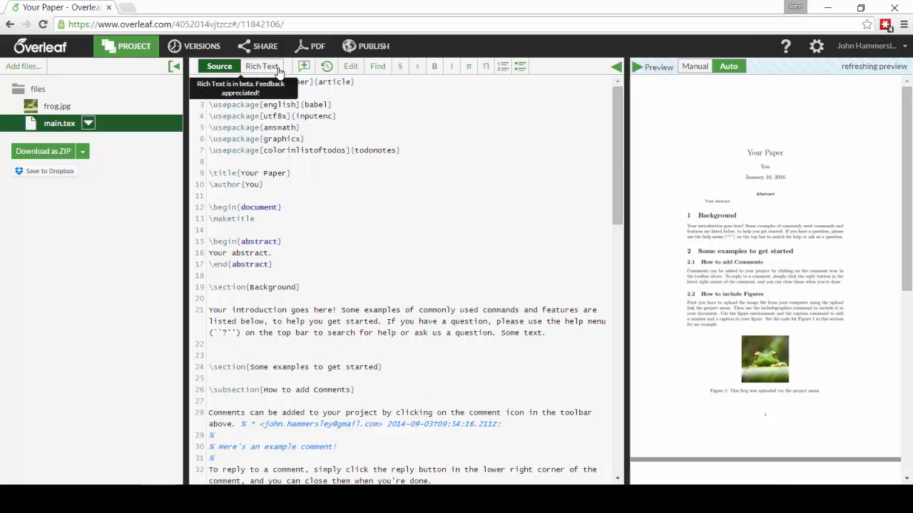
pyautogui.click(262, 66)
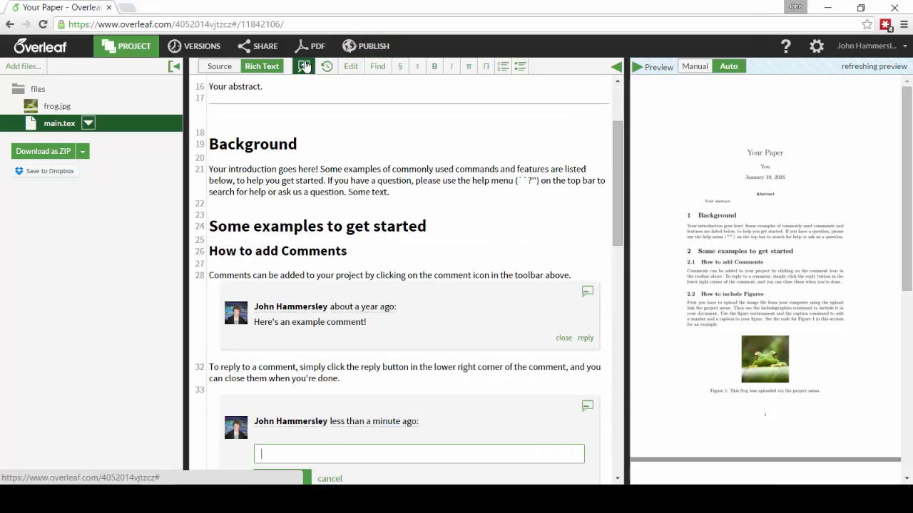
pyautogui.write('How do we do this?')
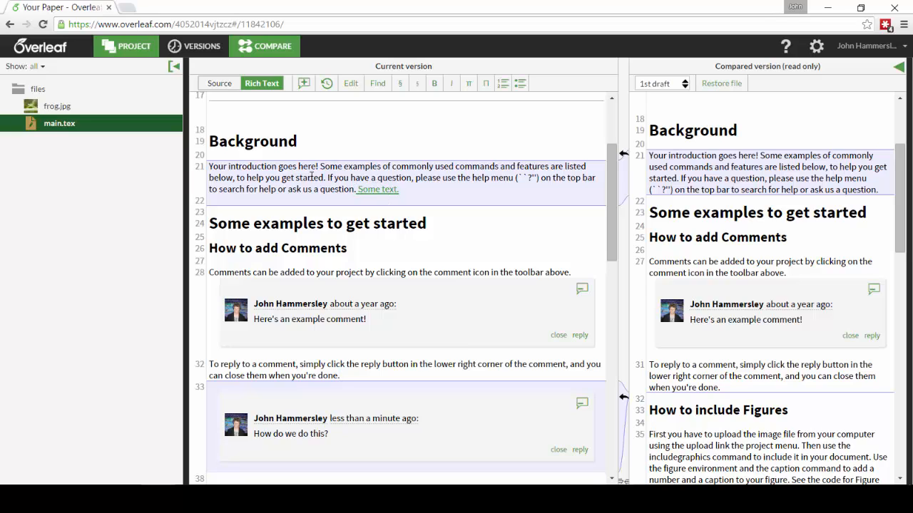
# - Compare against '1st draft' and delete 'you get started' from the Background paragraph
pyautogui.doubleClick(282, 178)
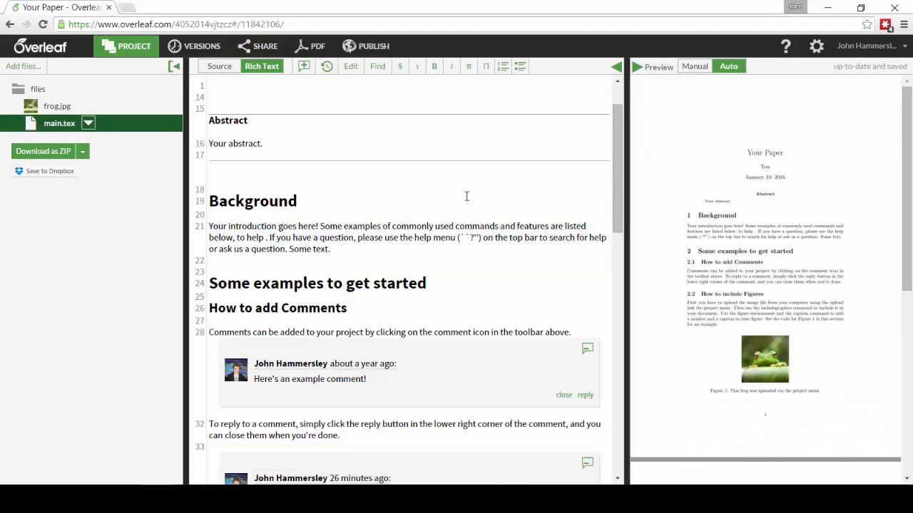
pyautogui.moveTo(371, 54)
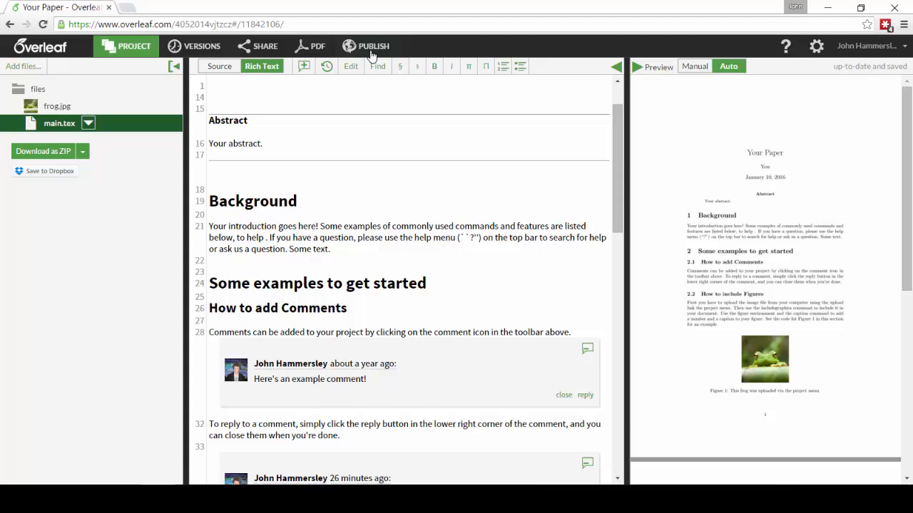
pyautogui.click(373, 46)
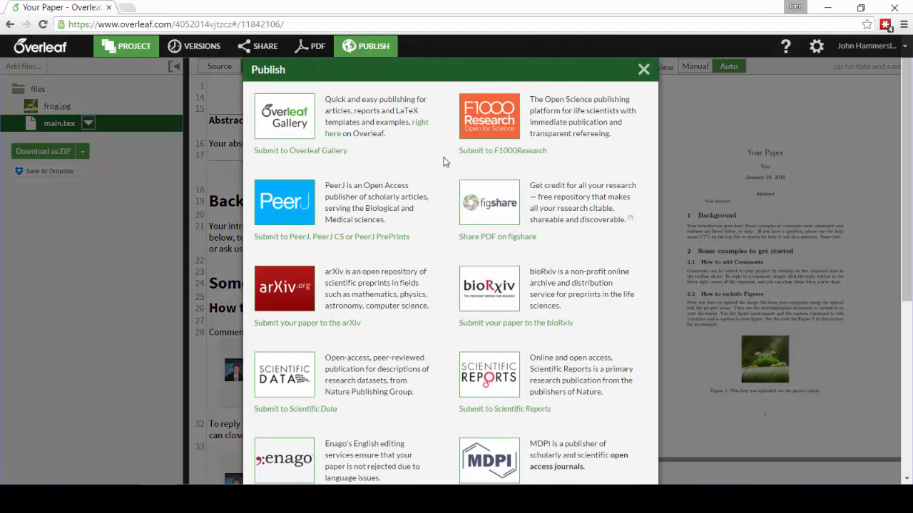
pyautogui.moveTo(429, 215)
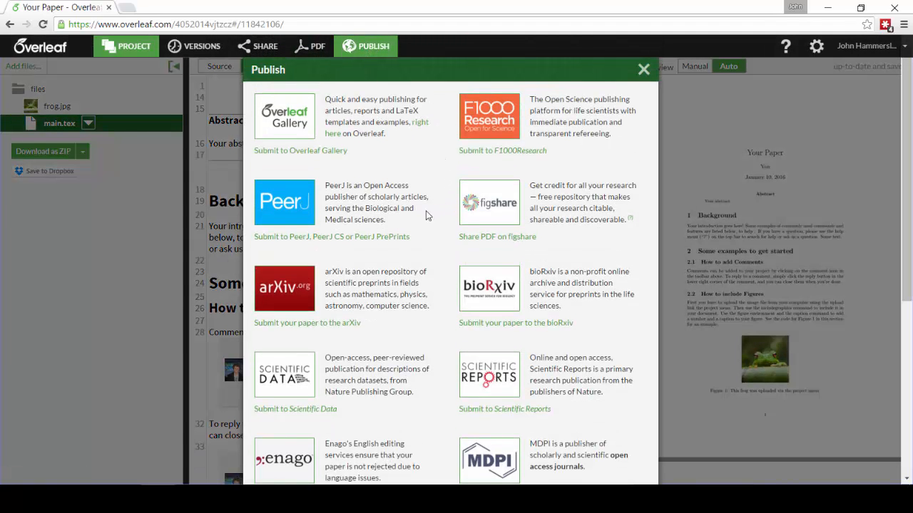
pyautogui.moveTo(439, 335)
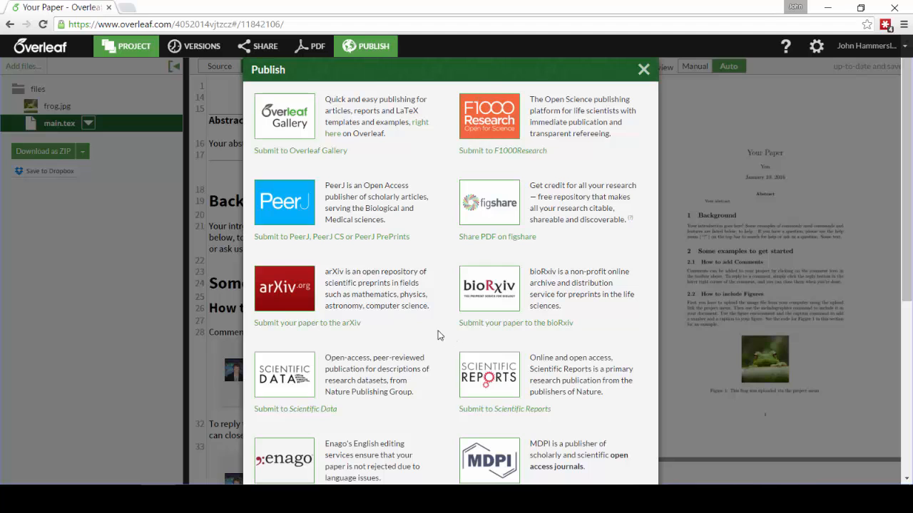
pyautogui.click(642, 69)
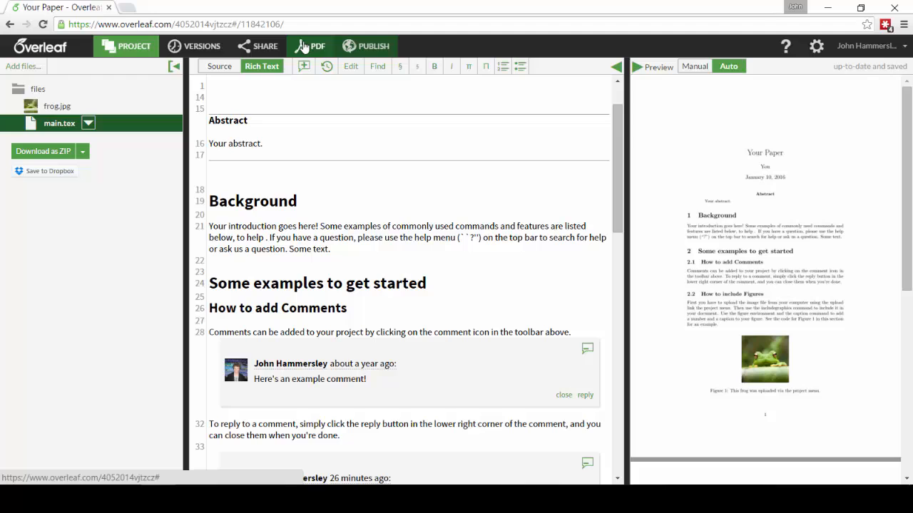
# - Show the PDF preview and bring up the project and editor settings
pyautogui.click(265, 45)
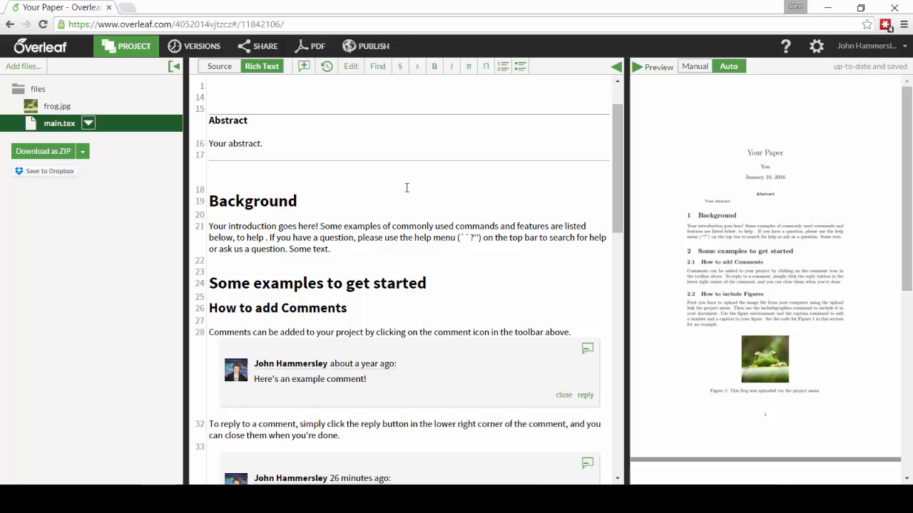
pyautogui.click(816, 46)
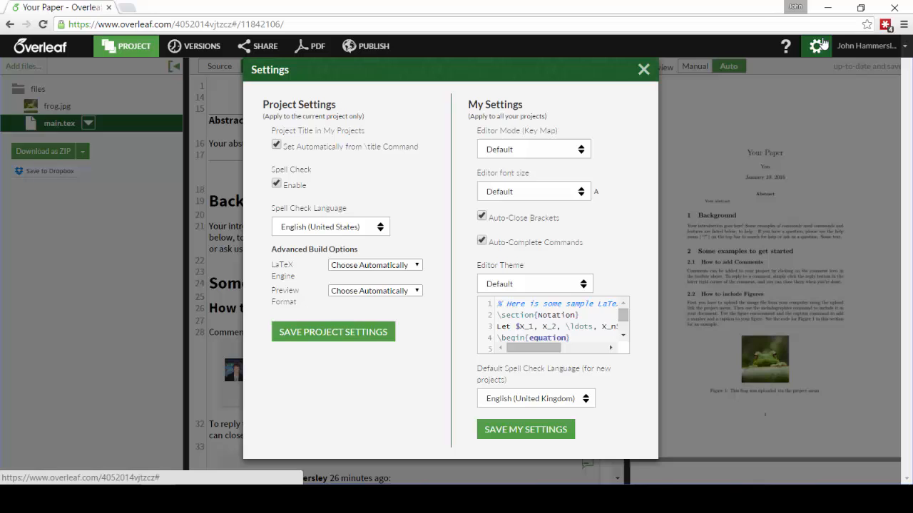
pyautogui.moveTo(430, 251)
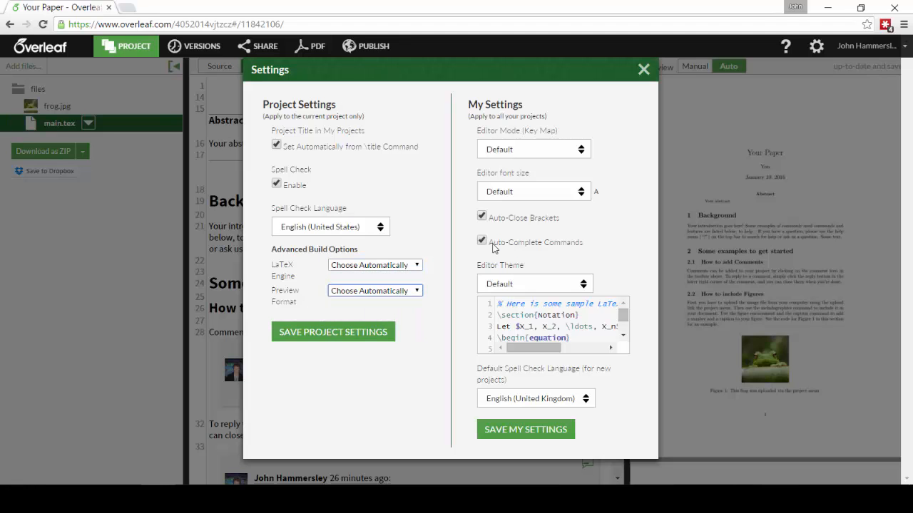
# - Close the Settings dialog without changes, returning to the formatted paper
pyautogui.click(661, 69)
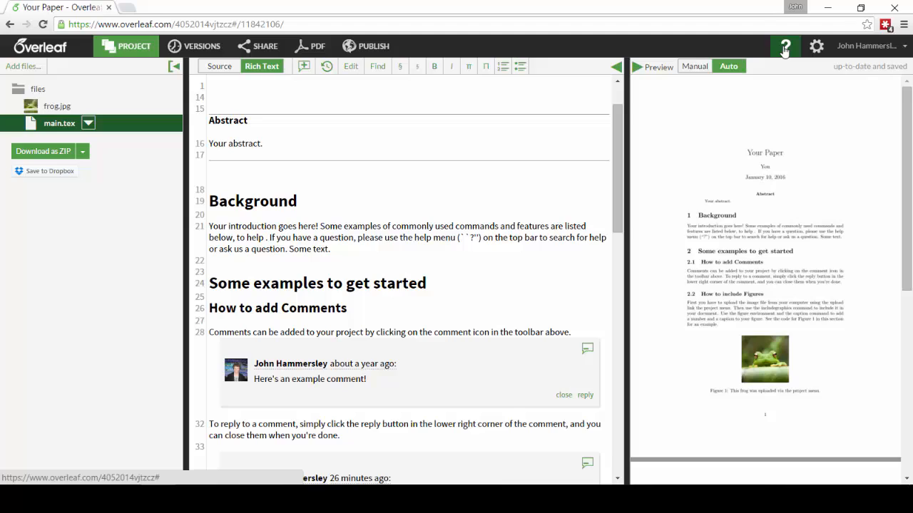
# - Bring up the Help dialog with its FAQ search and resource links
pyautogui.click(786, 45)
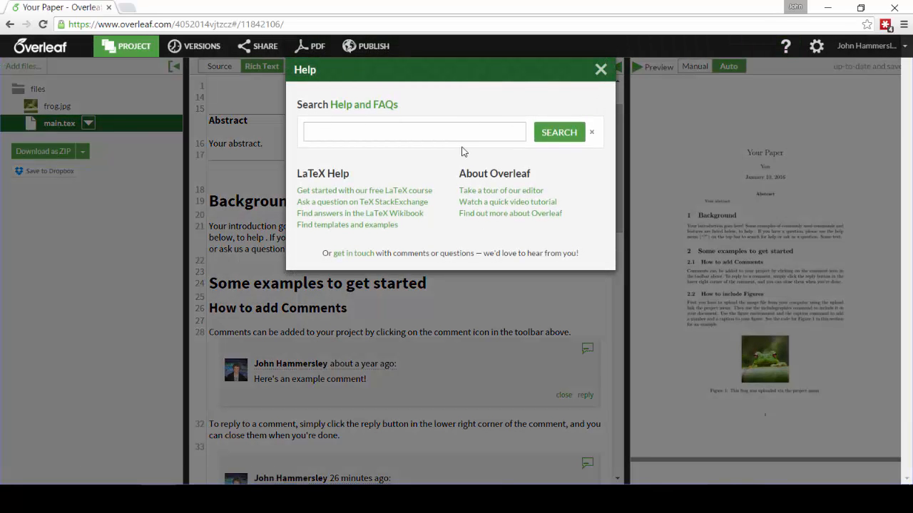
pyautogui.moveTo(541, 110)
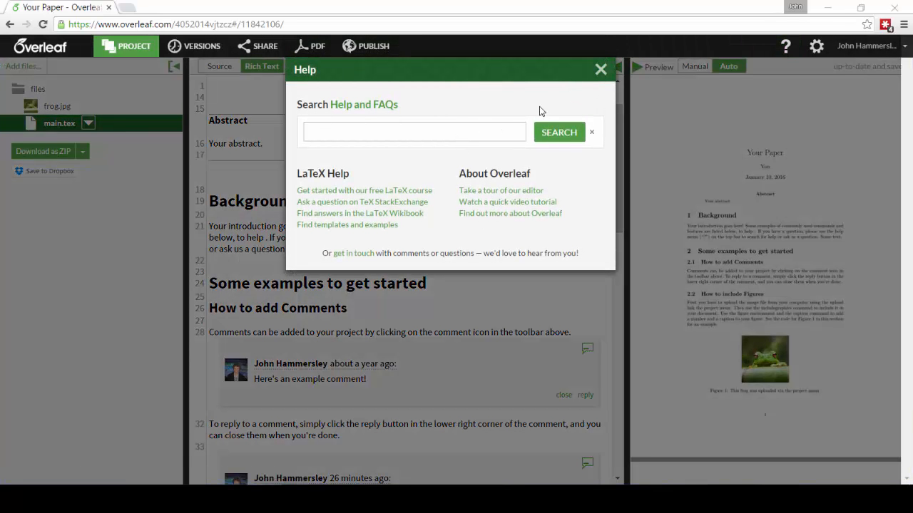
pyautogui.moveTo(366, 258)
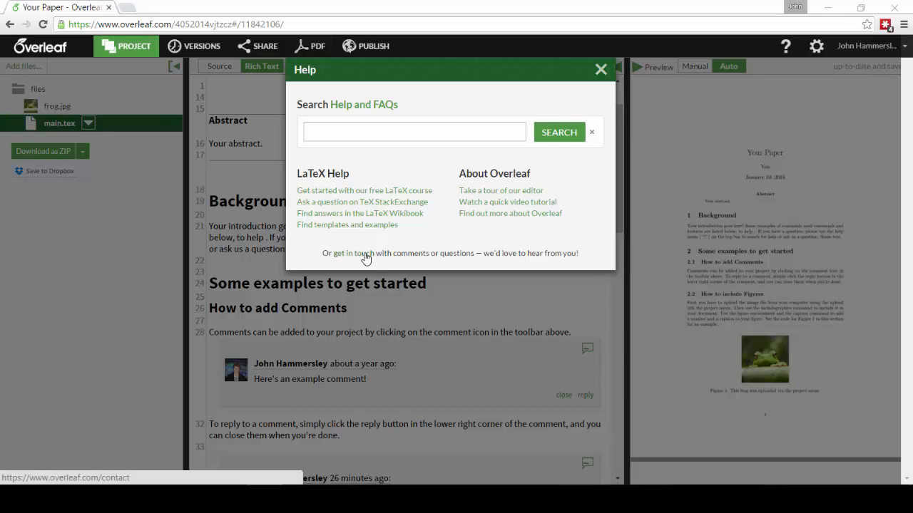